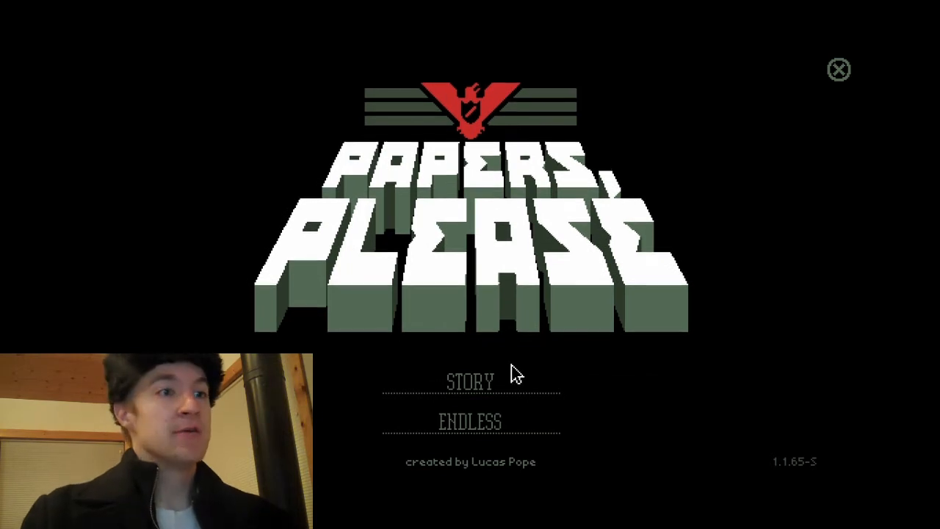
Start story mode and advance through the labor lottery, checkpoint map and housing screens to the newspaper
click(471, 382)
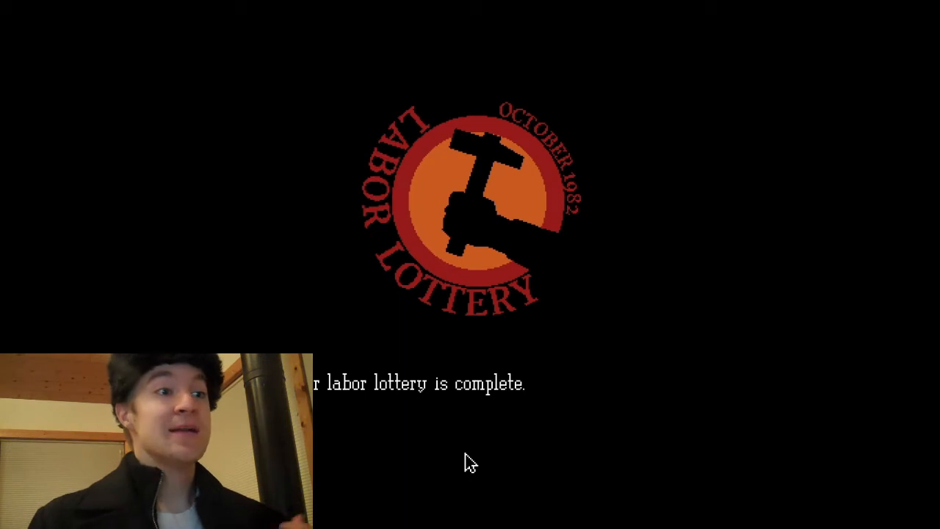
click(470, 463)
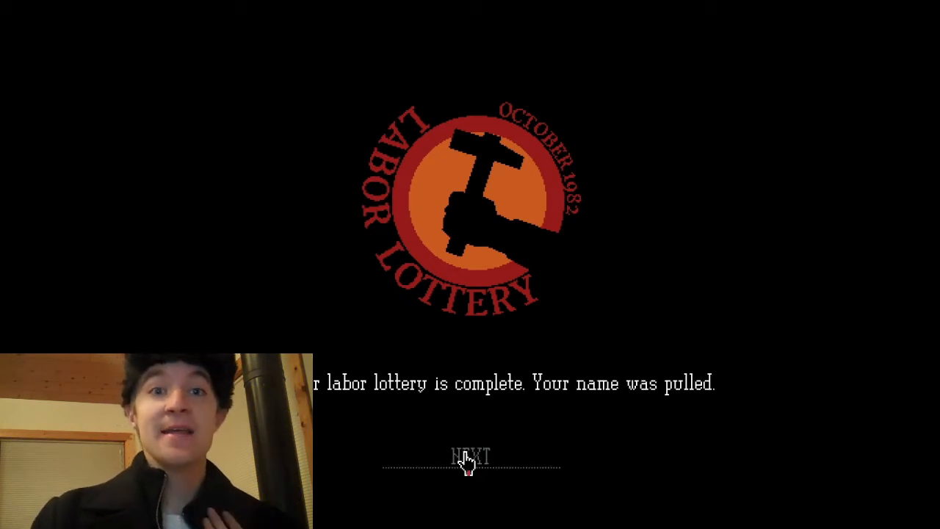
click(470, 456)
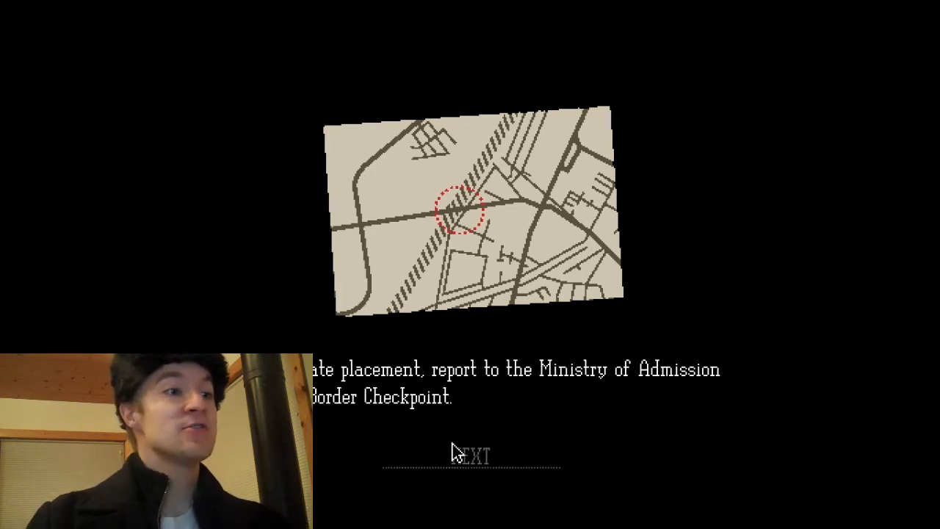
click(470, 454)
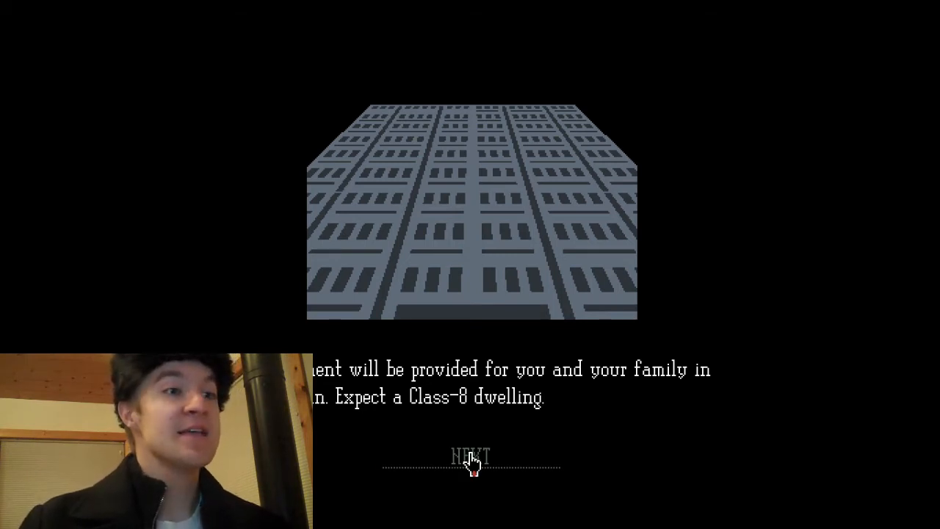
click(470, 455)
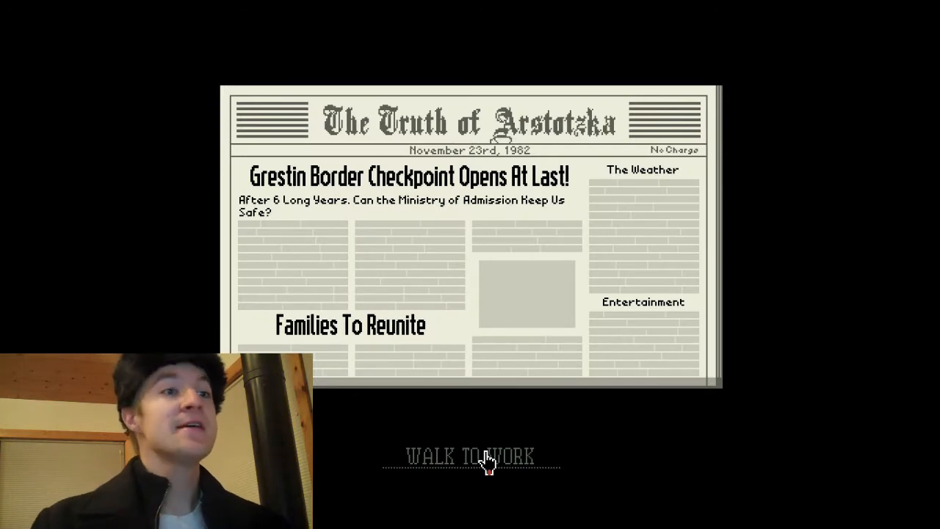
Walk to work to begin the first shift at Grestin Border Checkpoint
click(471, 456)
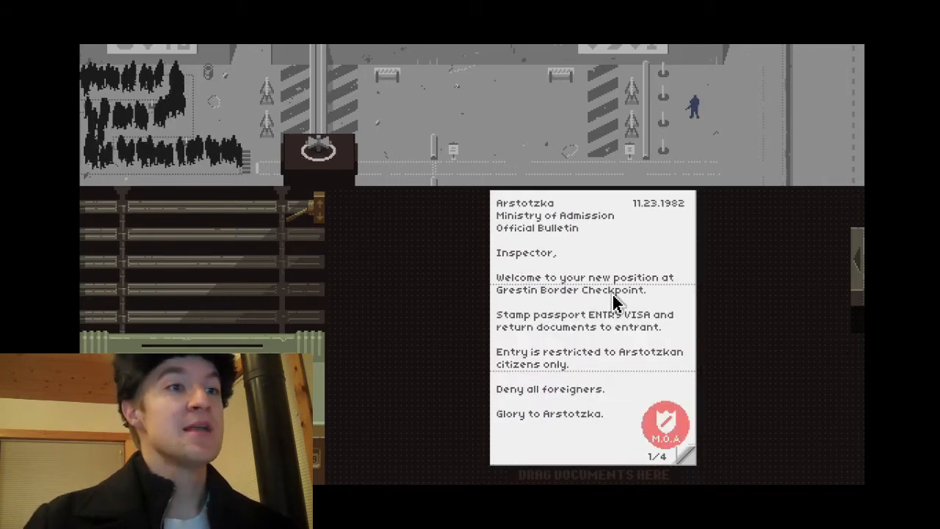
mouse_move(683, 335)
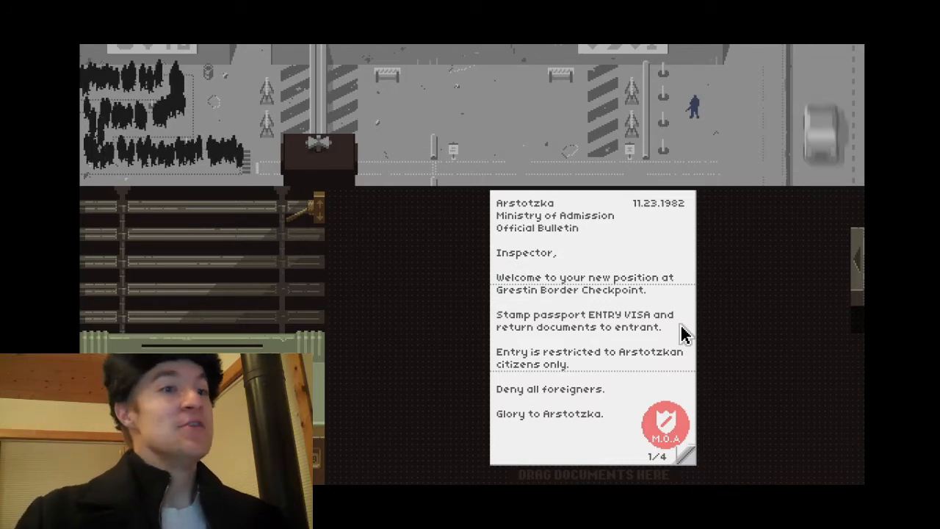
mouse_move(517, 278)
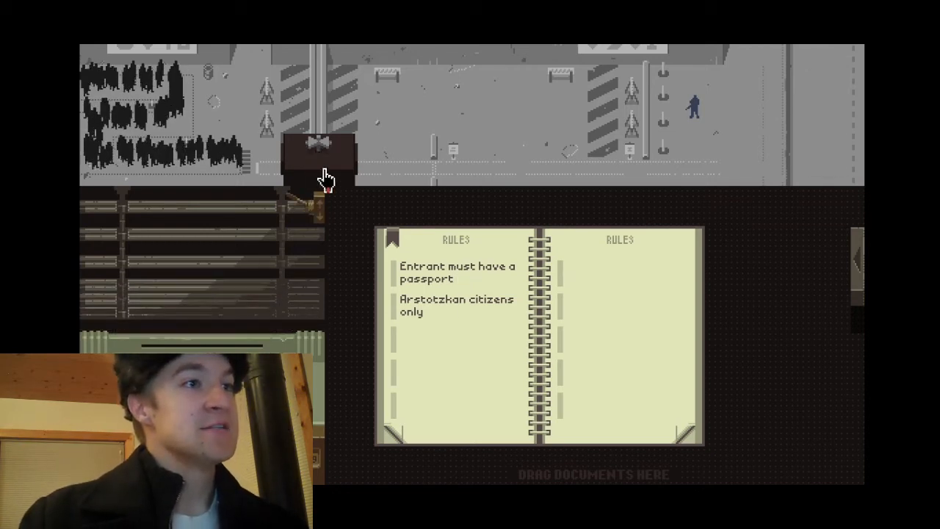
Call in Erki Antonov and stamp his Arstotzkan passport APPROVED
click(318, 154)
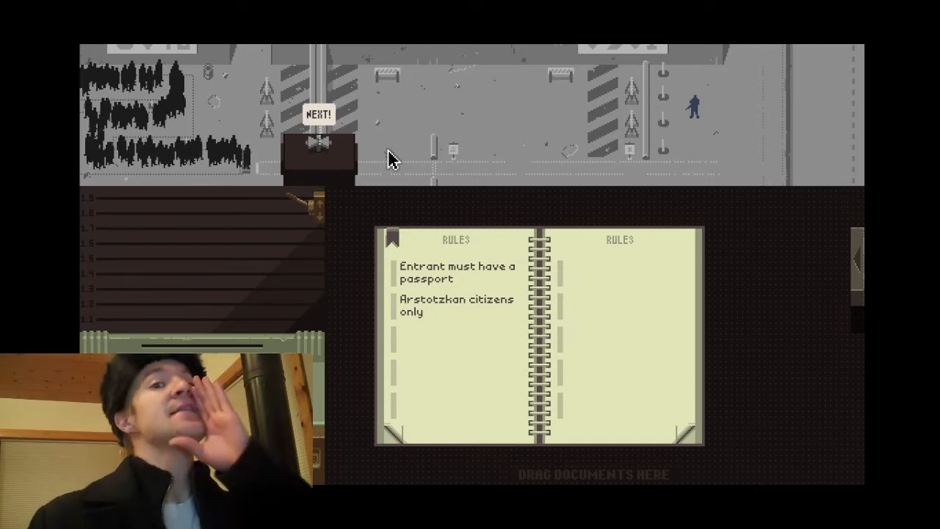
click(318, 115)
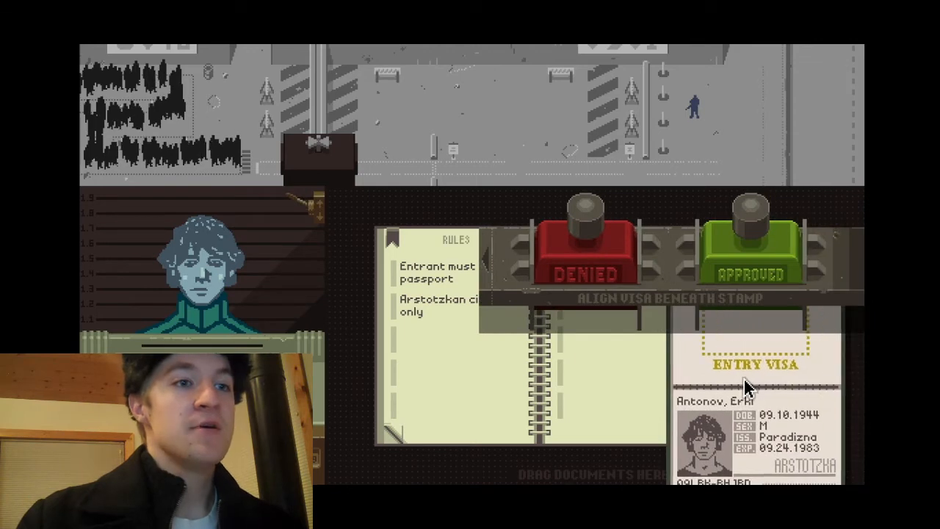
drag(750, 385, 609, 385)
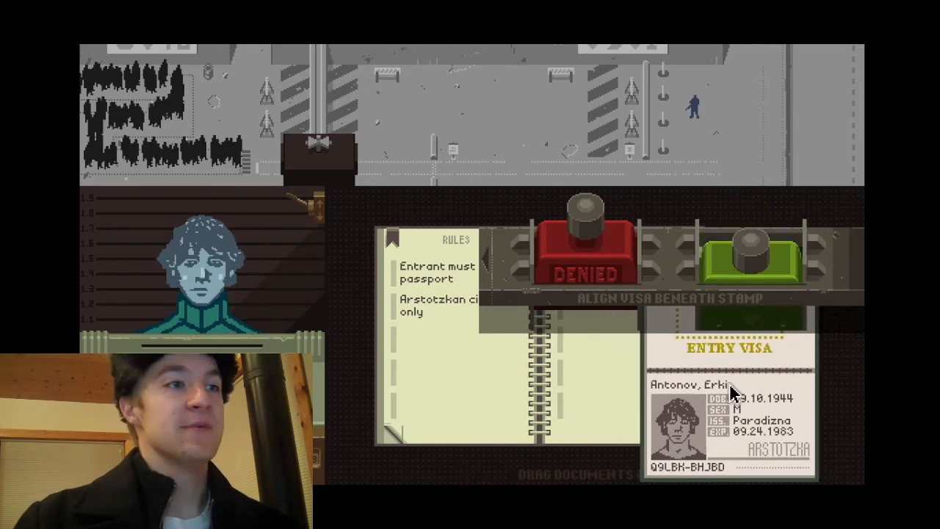
click(748, 253)
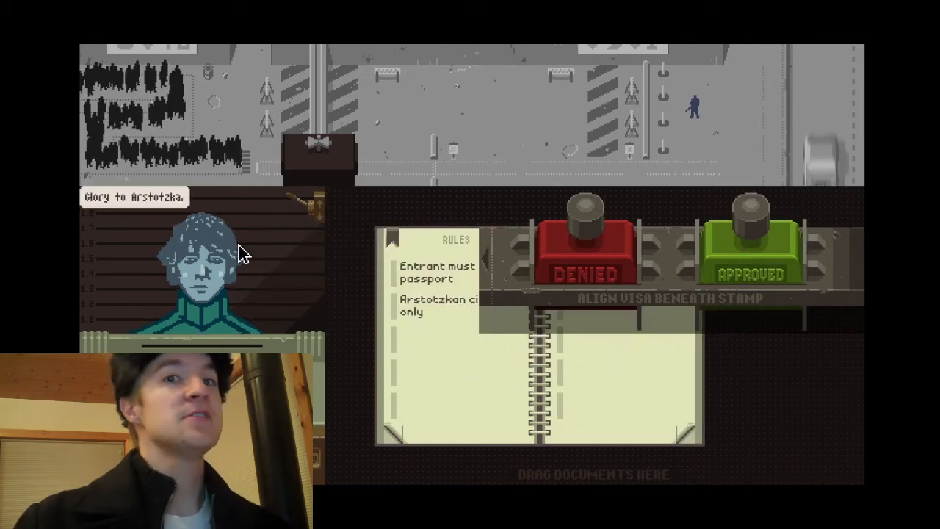
Call in Adrian Eiffe from Impor and hand his passport back denied
click(320, 154)
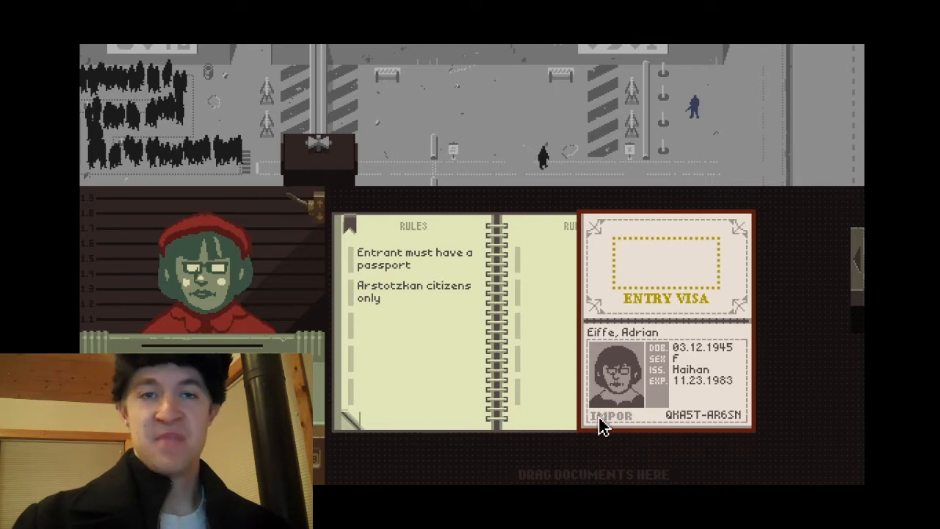
drag(661, 330, 580, 382)
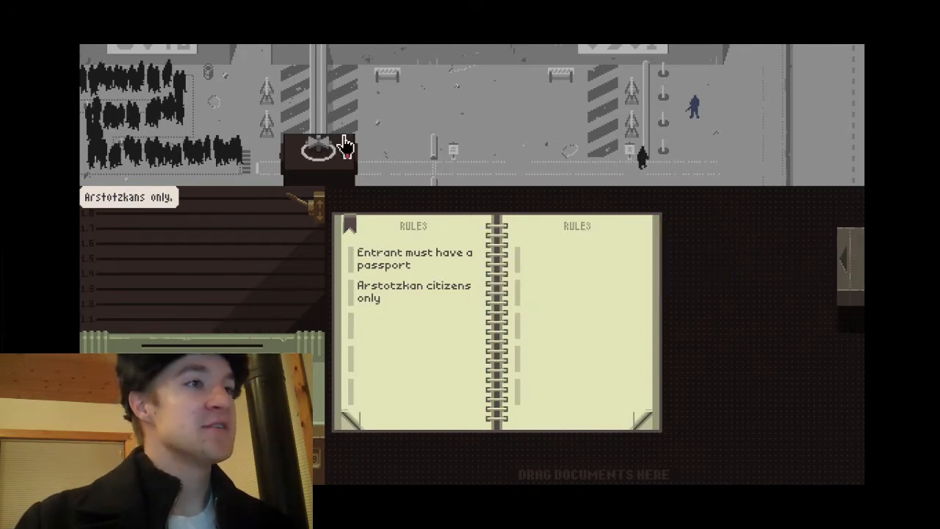
Process the next entrant's passport, then call Telma Rocha into the booth
click(320, 155)
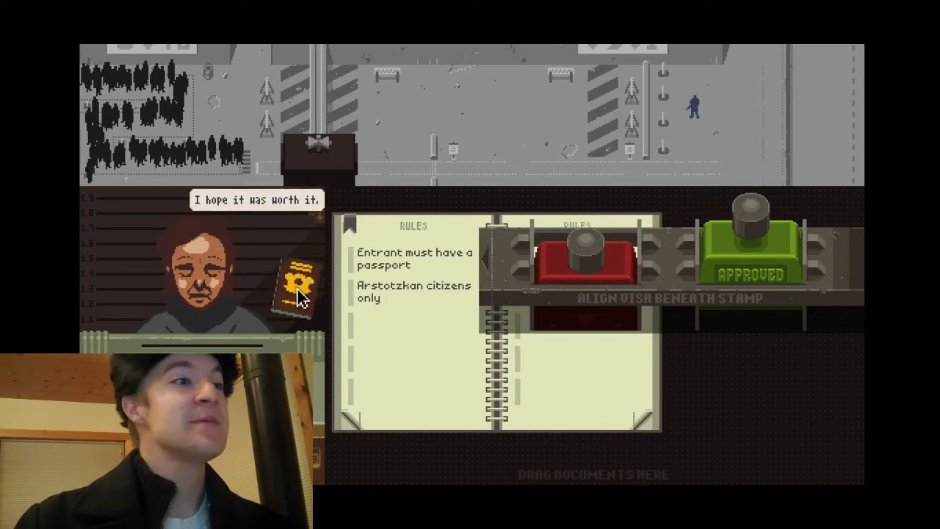
click(585, 246)
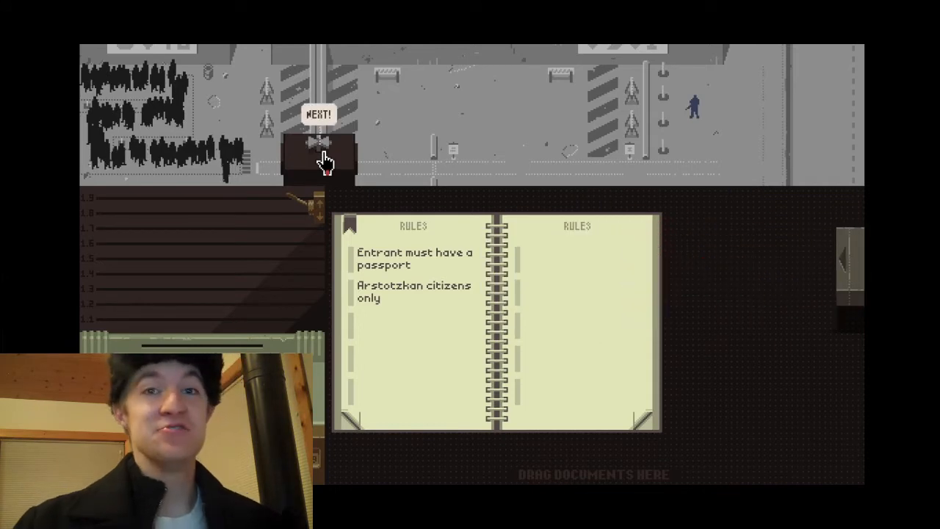
click(317, 147)
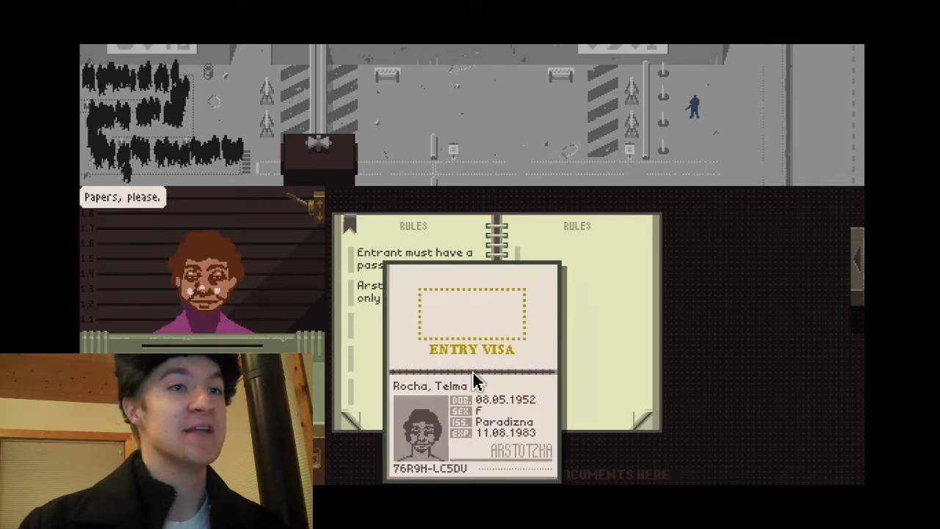
Move Telma Rocha's passport under the stamp bar for inspection
drag(473, 380, 723, 350)
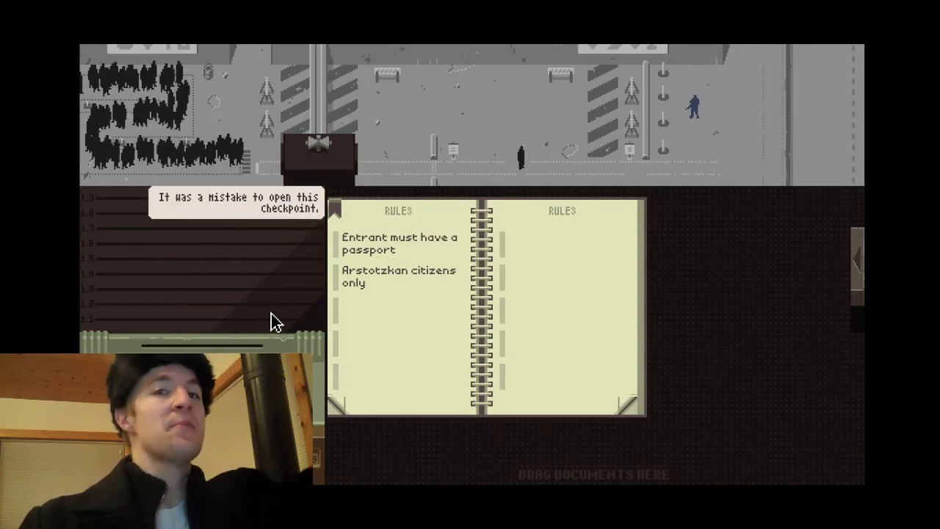
mouse_move(309, 150)
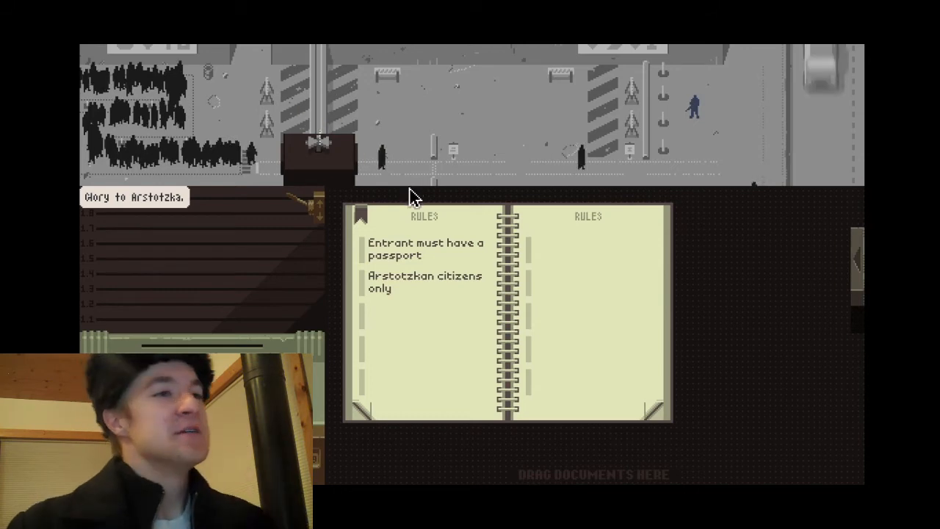
mouse_move(252, 304)
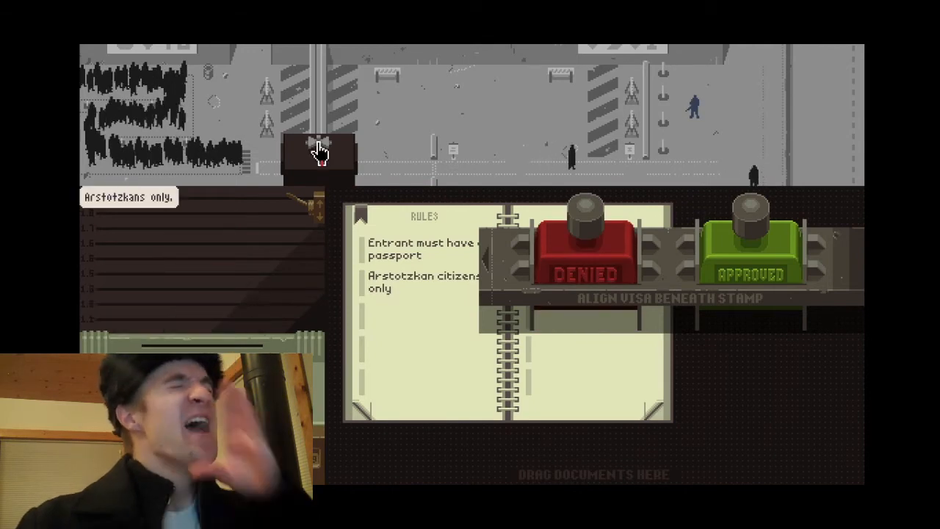
click(319, 147)
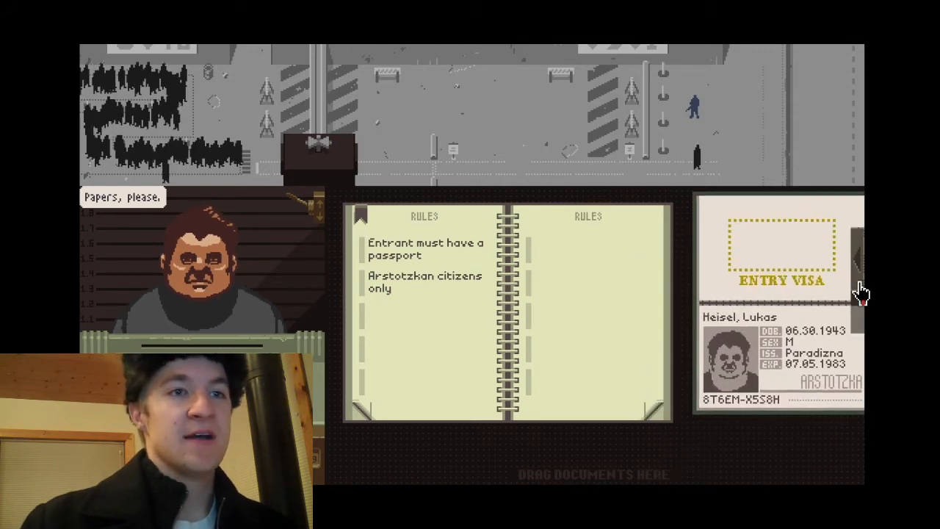
mouse_move(811, 345)
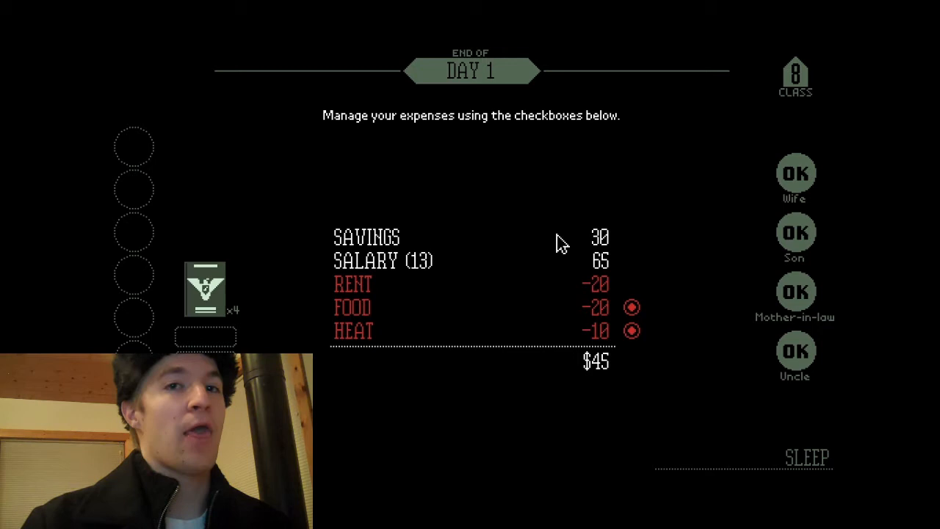
mouse_move(444, 265)
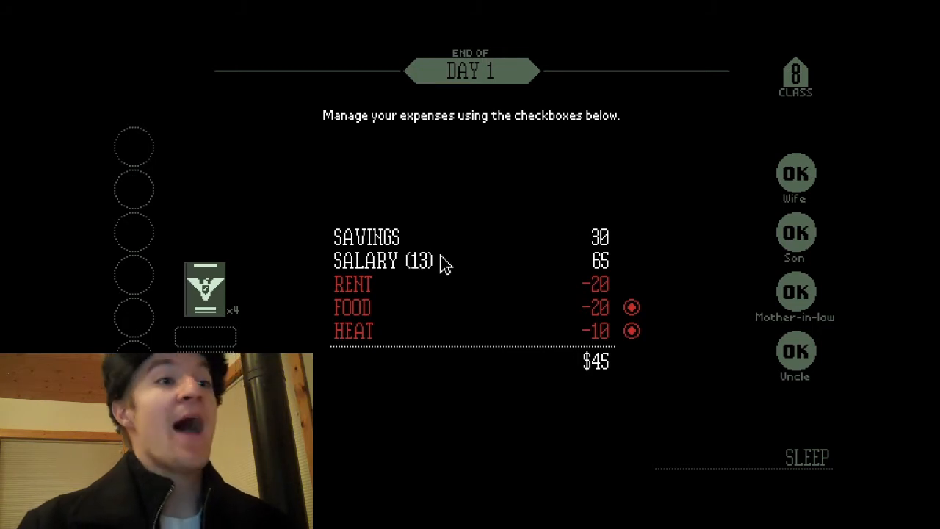
mouse_move(576, 268)
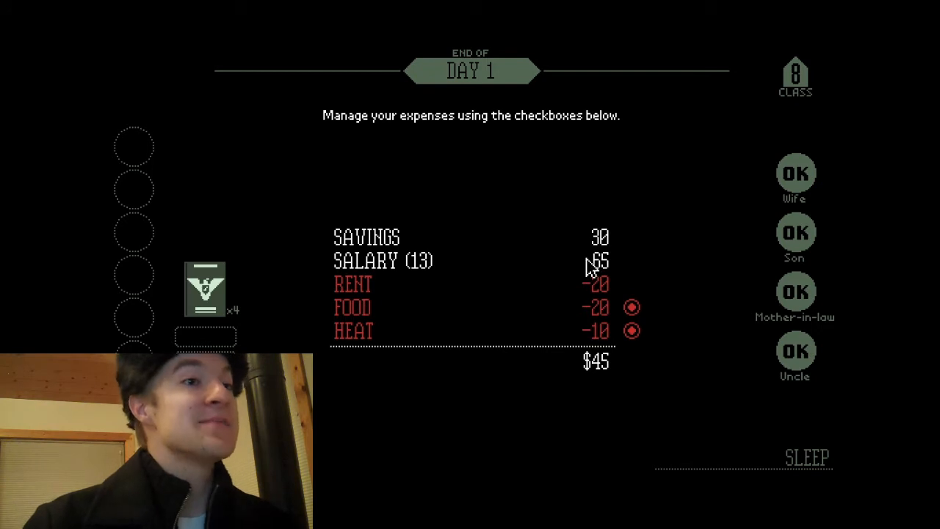
mouse_move(601, 312)
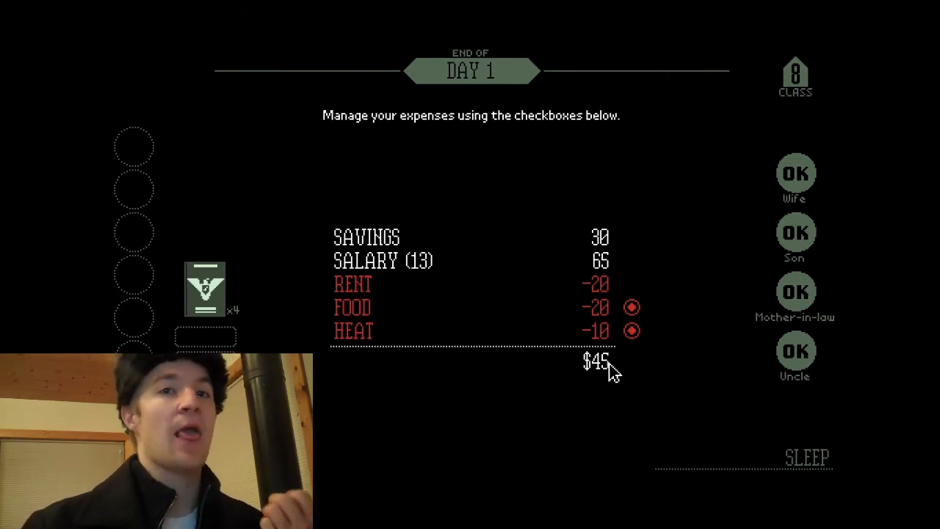
mouse_move(828, 312)
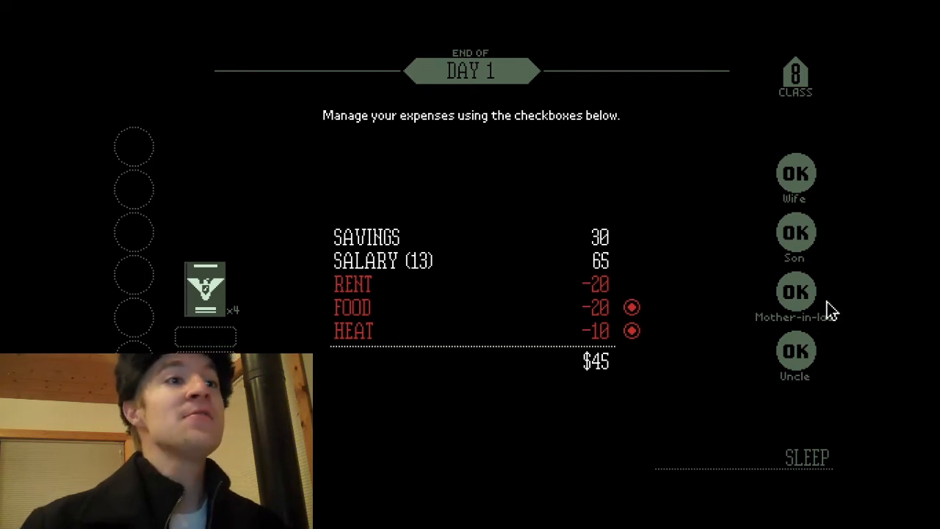
mouse_move(826, 304)
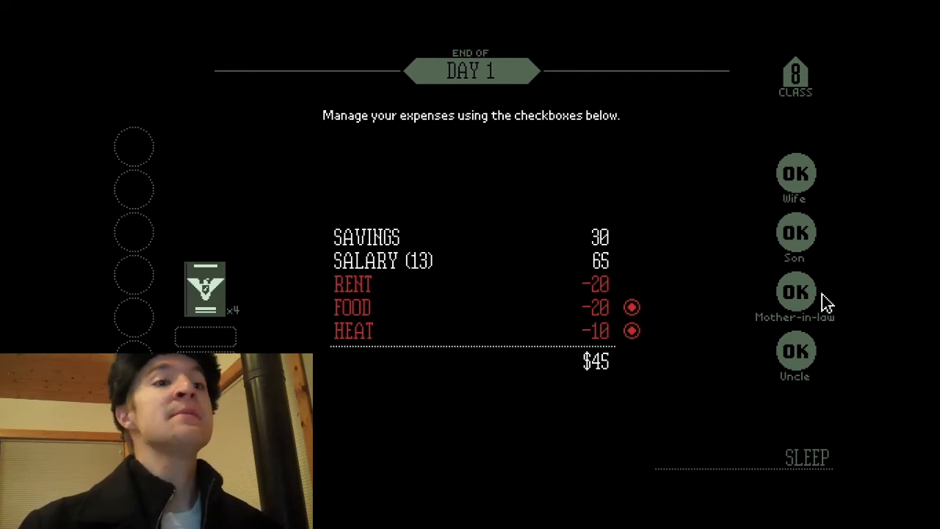
mouse_move(808, 397)
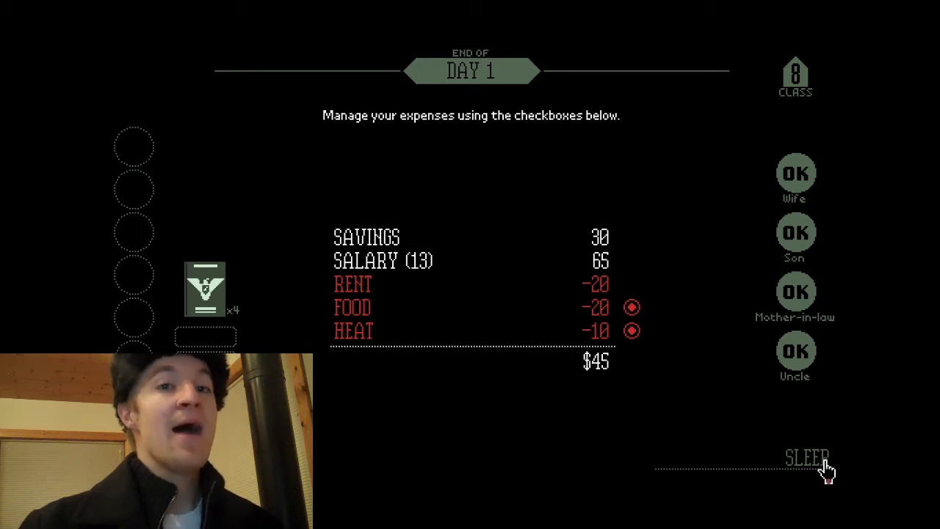
Sleep to end Day 1 with $45 left and see the November 24th newspaper
click(806, 456)
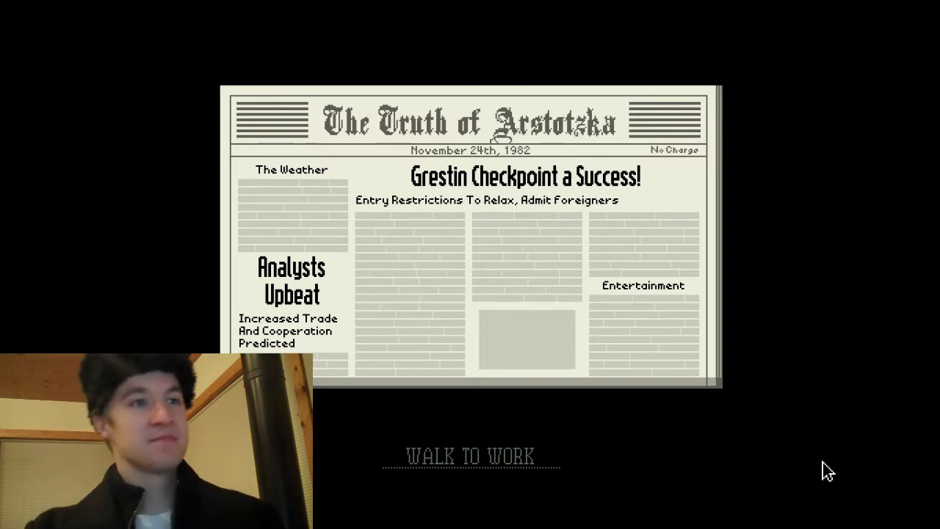
mouse_move(531, 467)
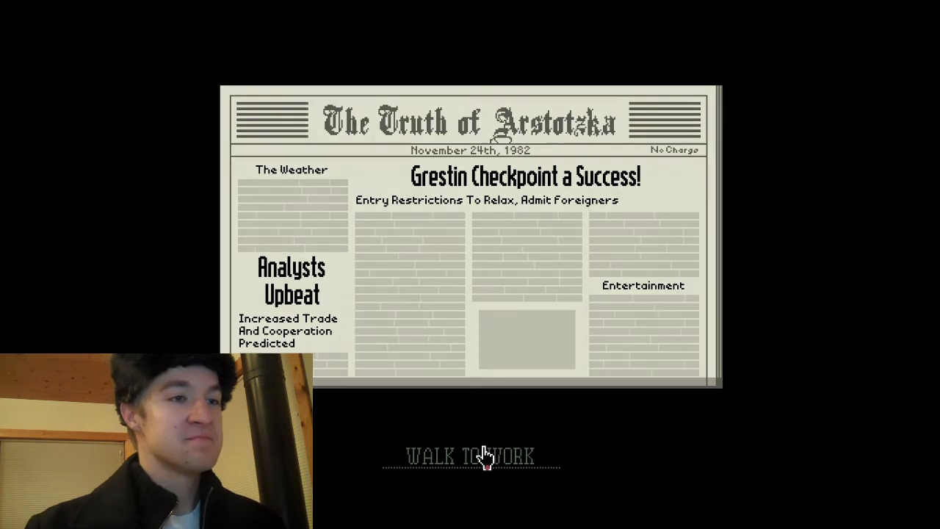
Walk to work to begin Day 2, where foreigners with valid passports may enter
click(471, 456)
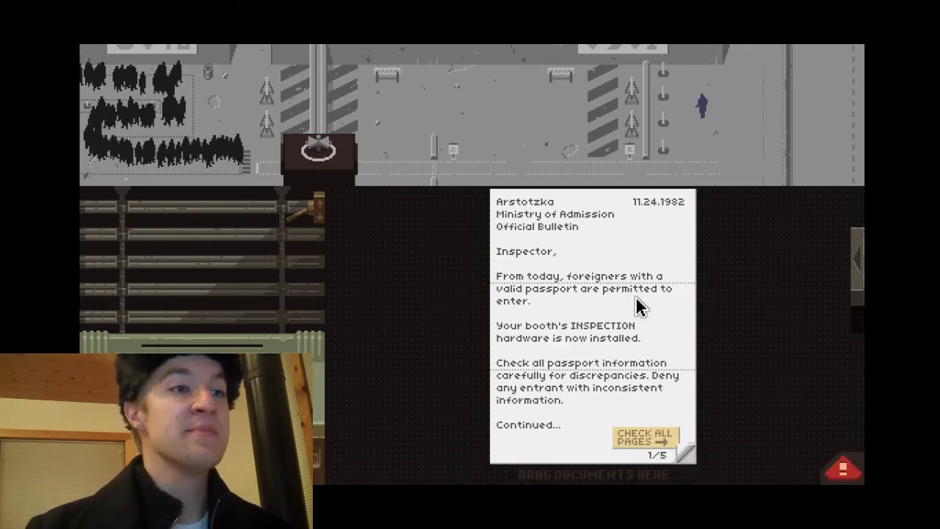
mouse_move(588, 346)
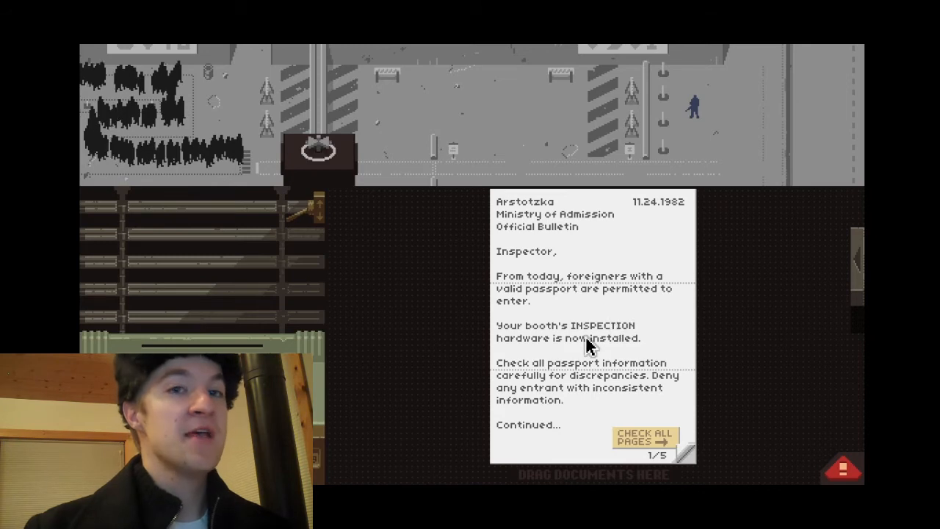
mouse_move(623, 335)
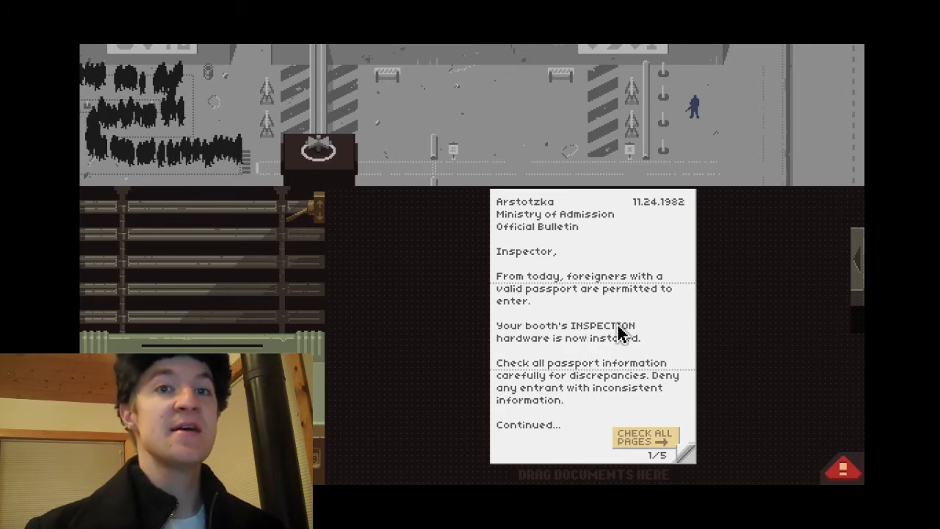
mouse_move(658, 359)
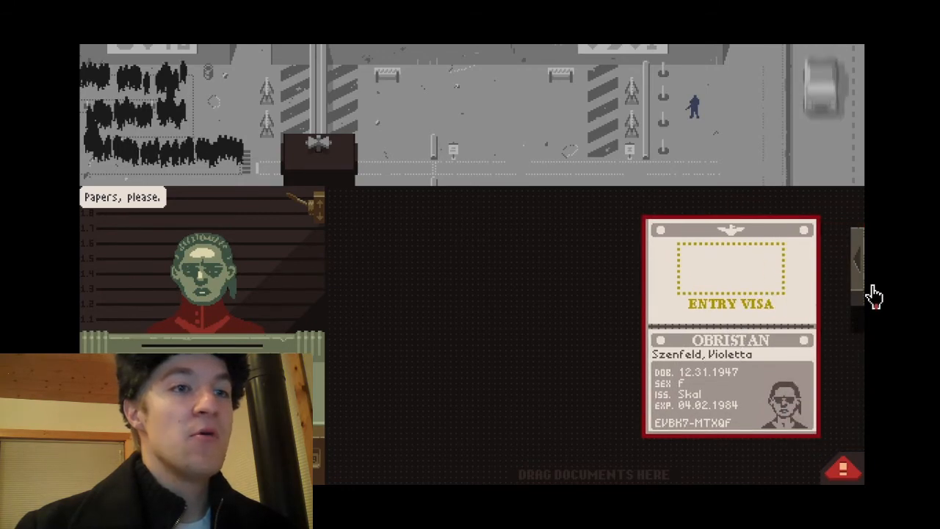
mouse_move(855, 297)
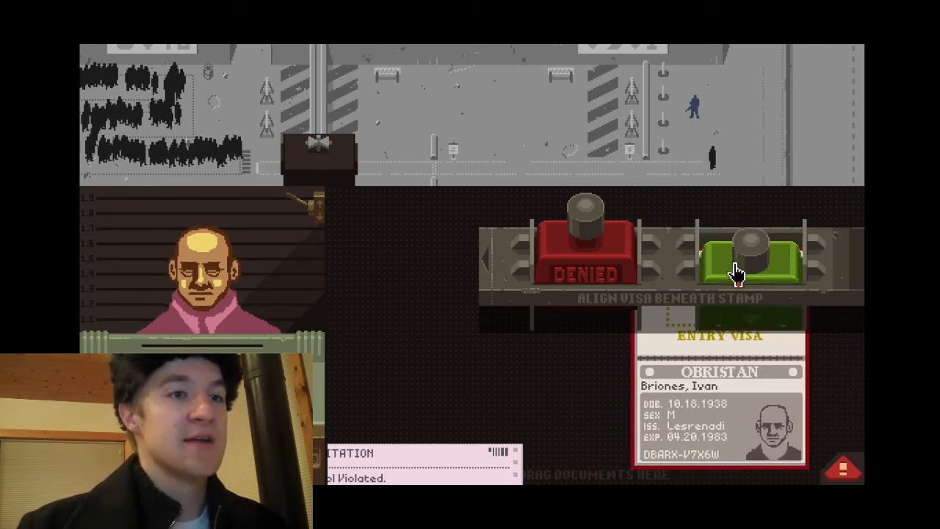
Stamp the Obristan passport APPROVED and call the next person in line
click(749, 262)
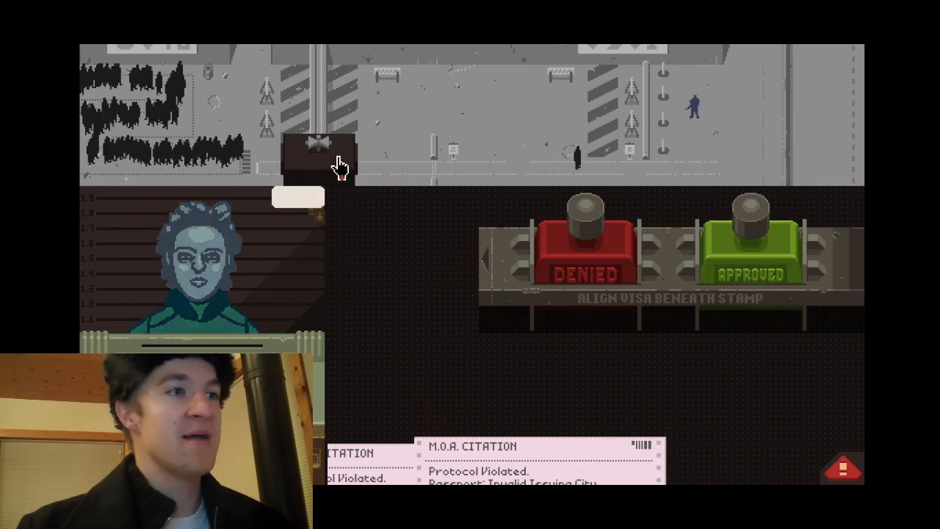
click(321, 154)
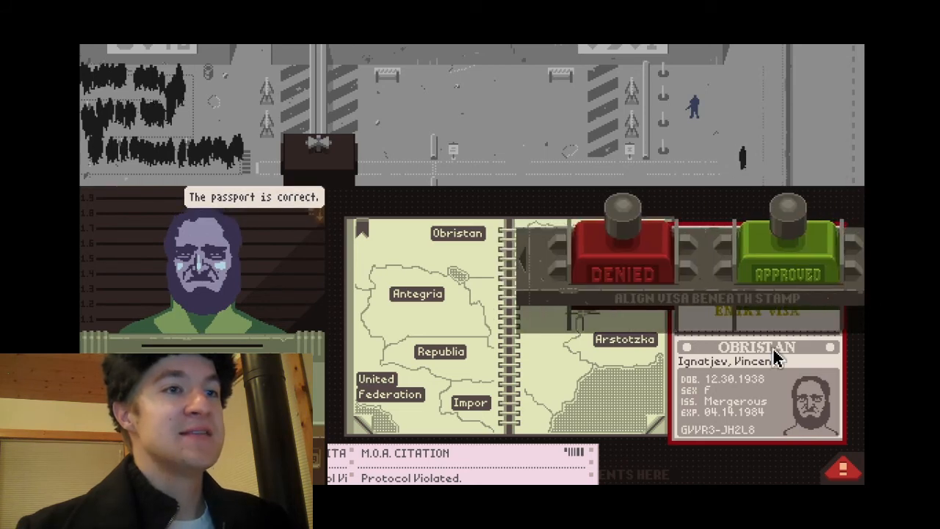
Move Vincent Ignatjev's Obristan passport beside the regional map to compare the issuing city
drag(757, 397, 235, 242)
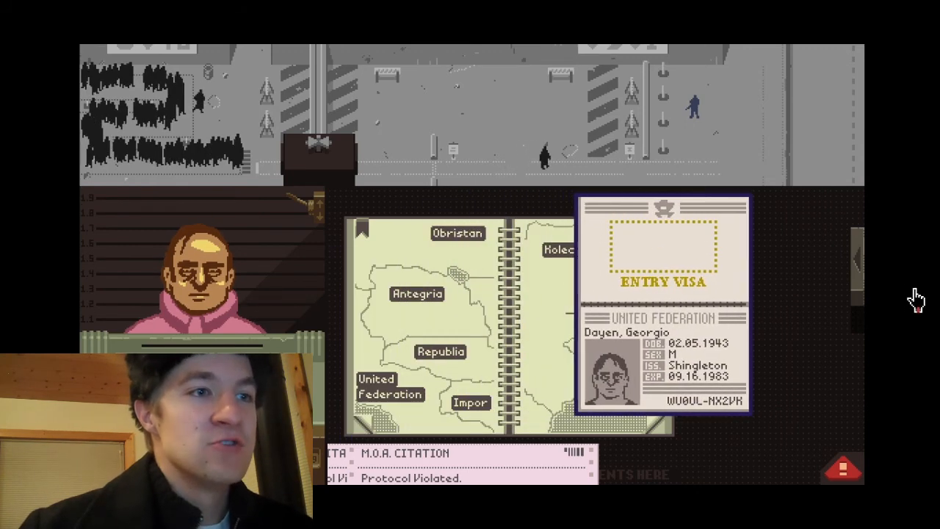
Place the United Federation entrant's passport on the desk beside the regional map
drag(662, 301, 698, 396)
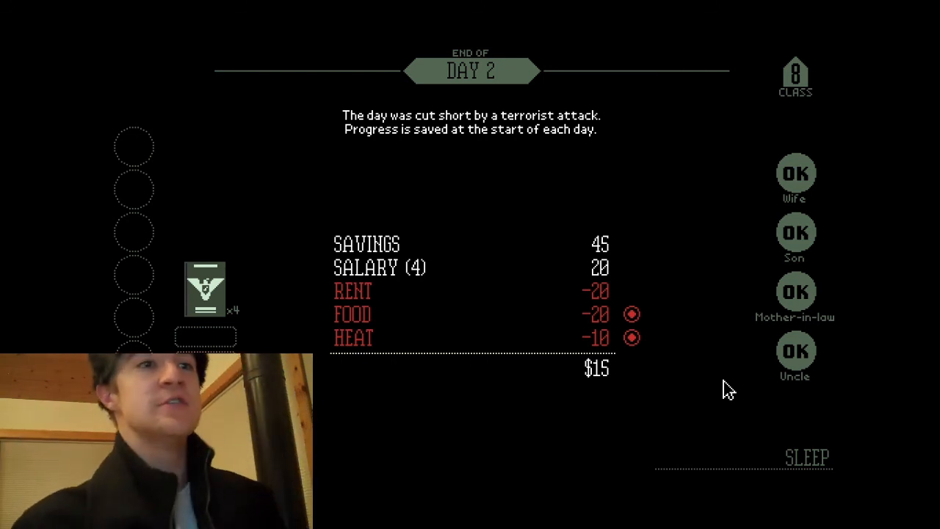
mouse_move(693, 326)
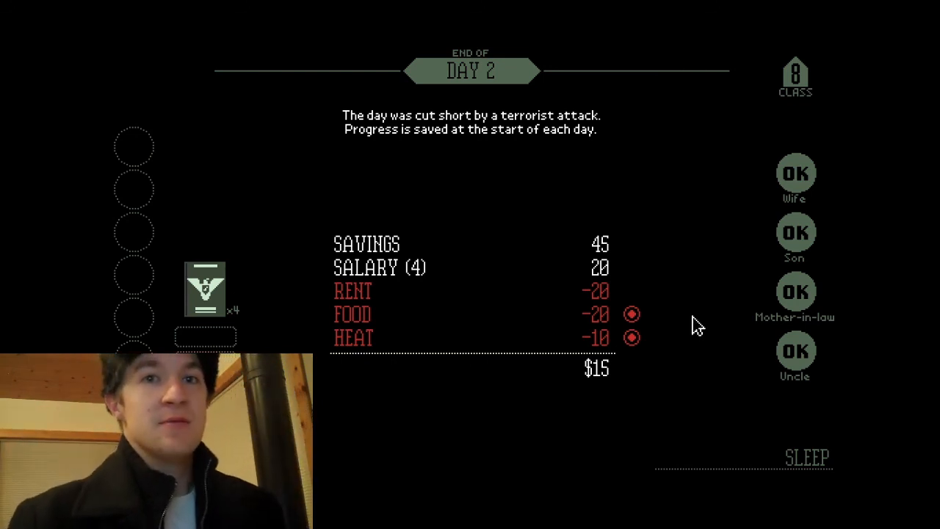
mouse_move(595, 320)
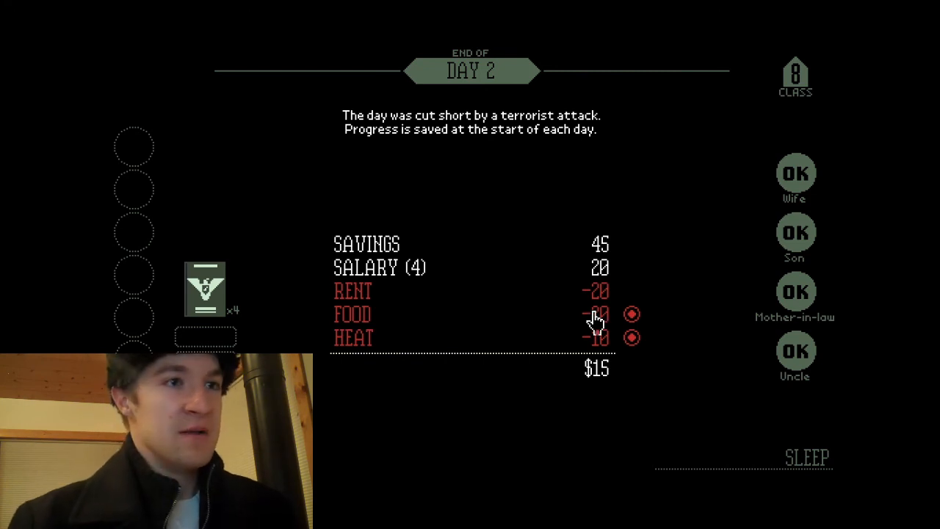
mouse_move(826, 462)
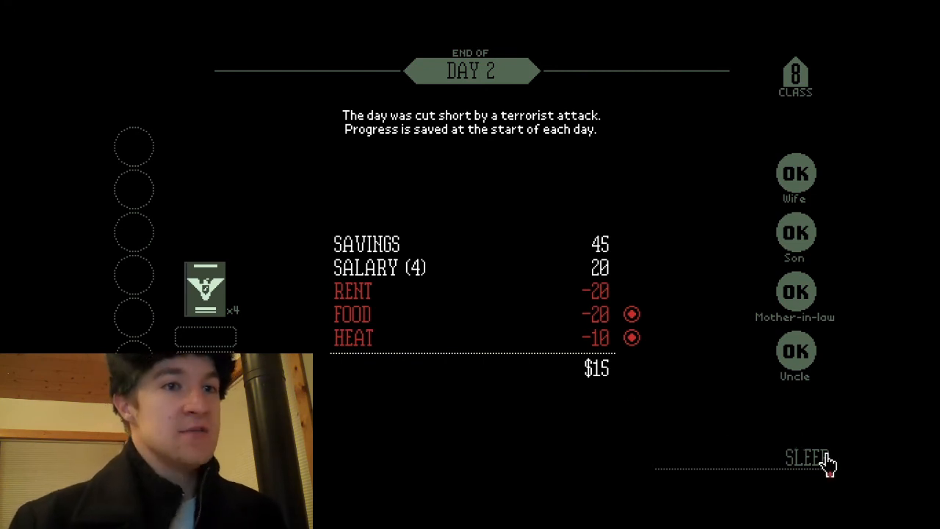
Sleep through the night to reach the November 25th newspaper reporting the Grestin attack
click(808, 454)
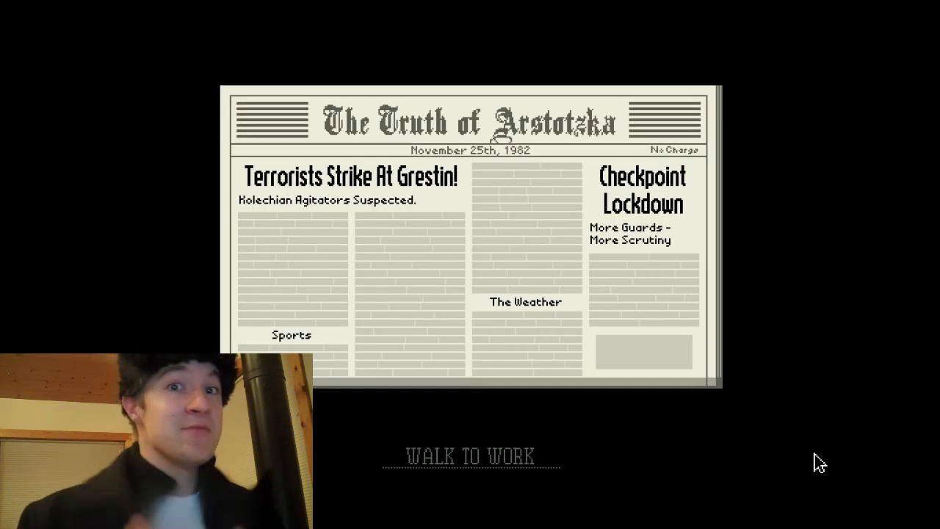